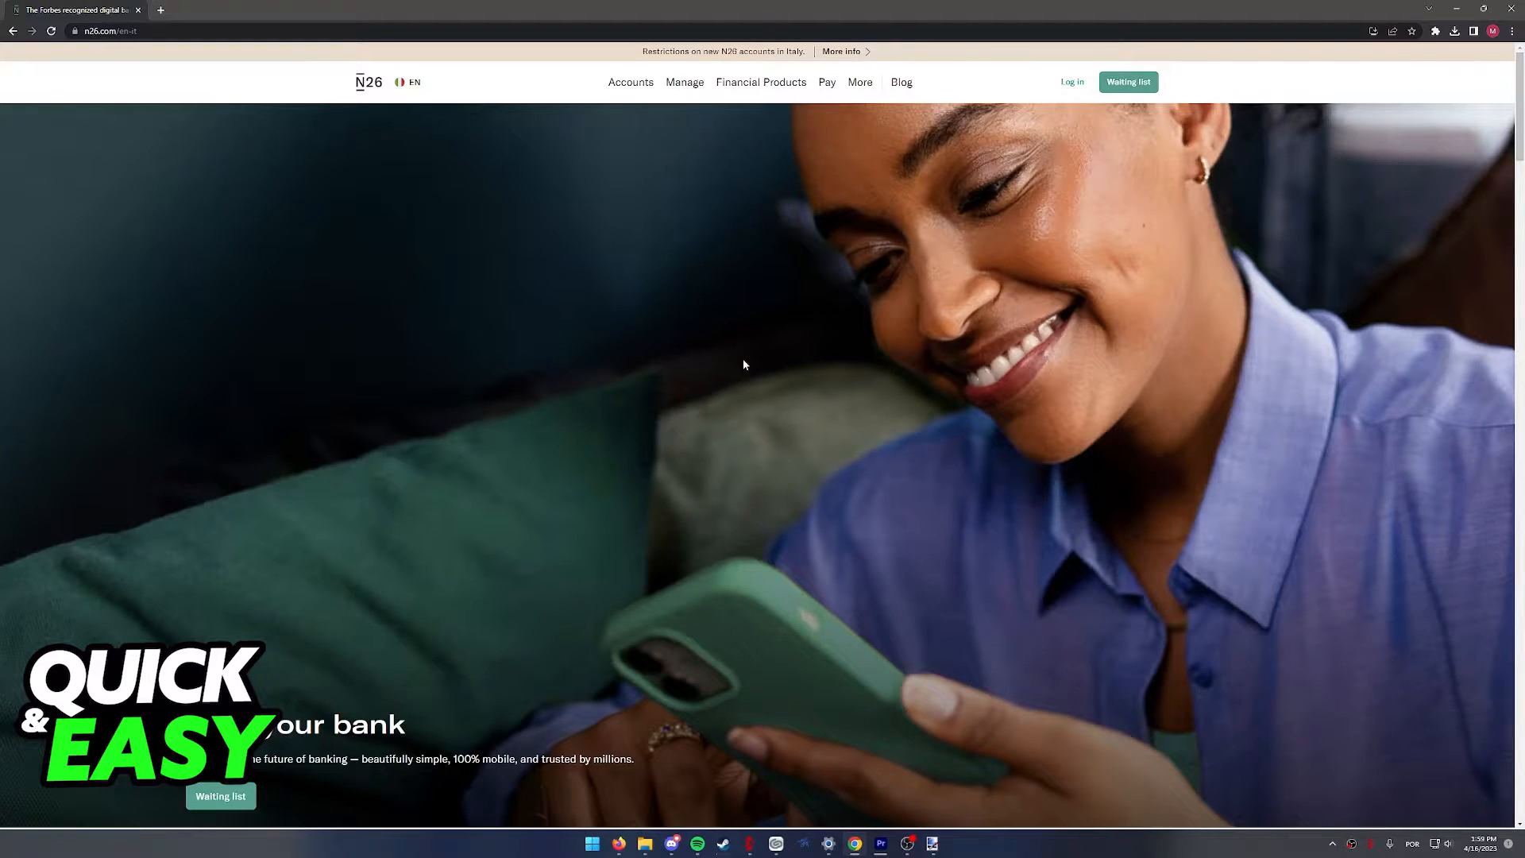
- Bring up the language and region choices from the homepage footer
scroll("down", 3)
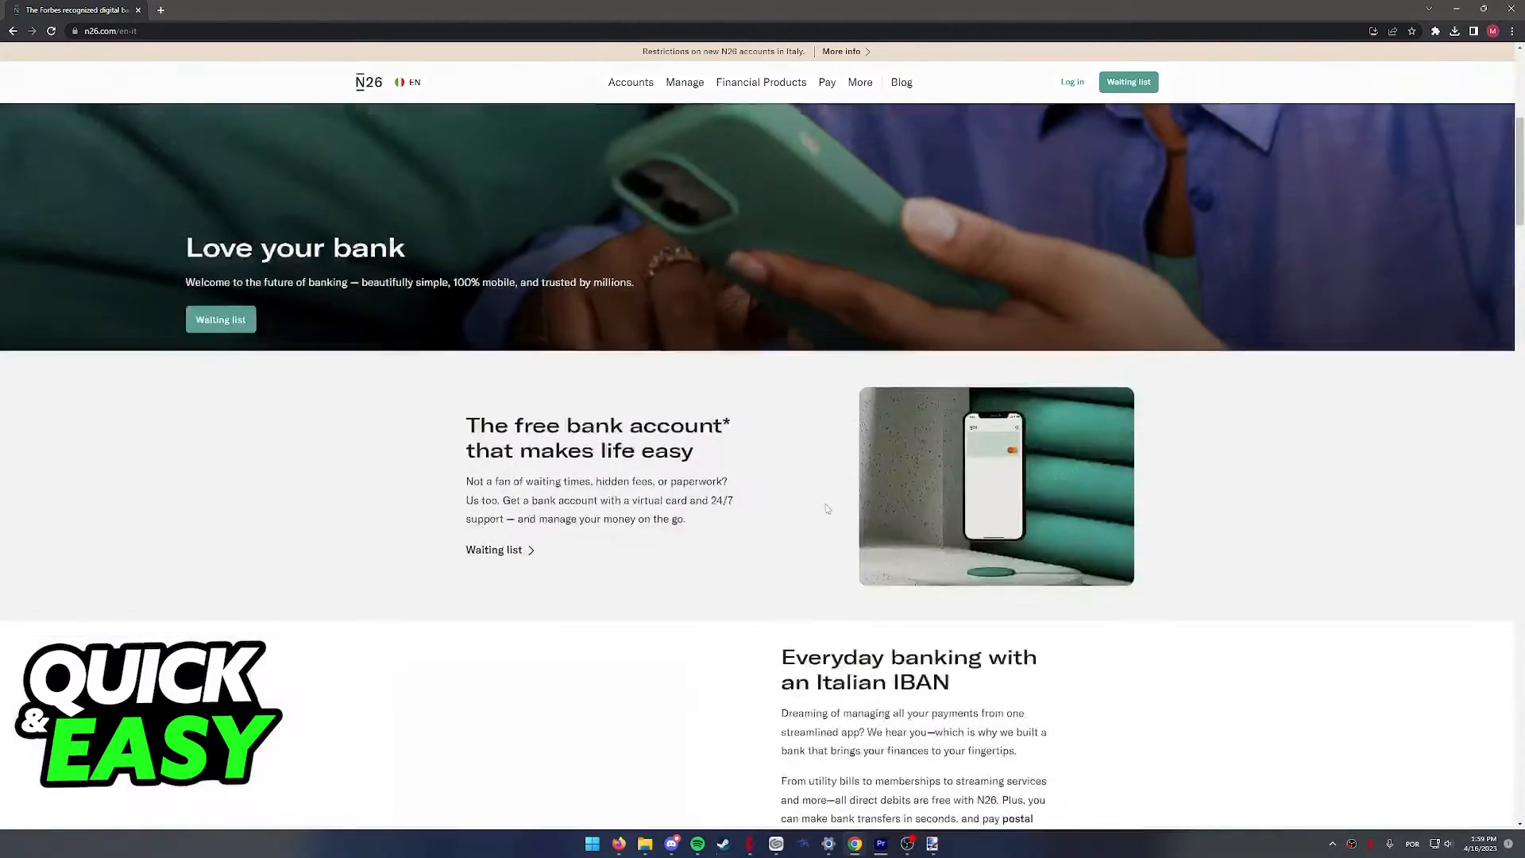
scroll("down", 3)
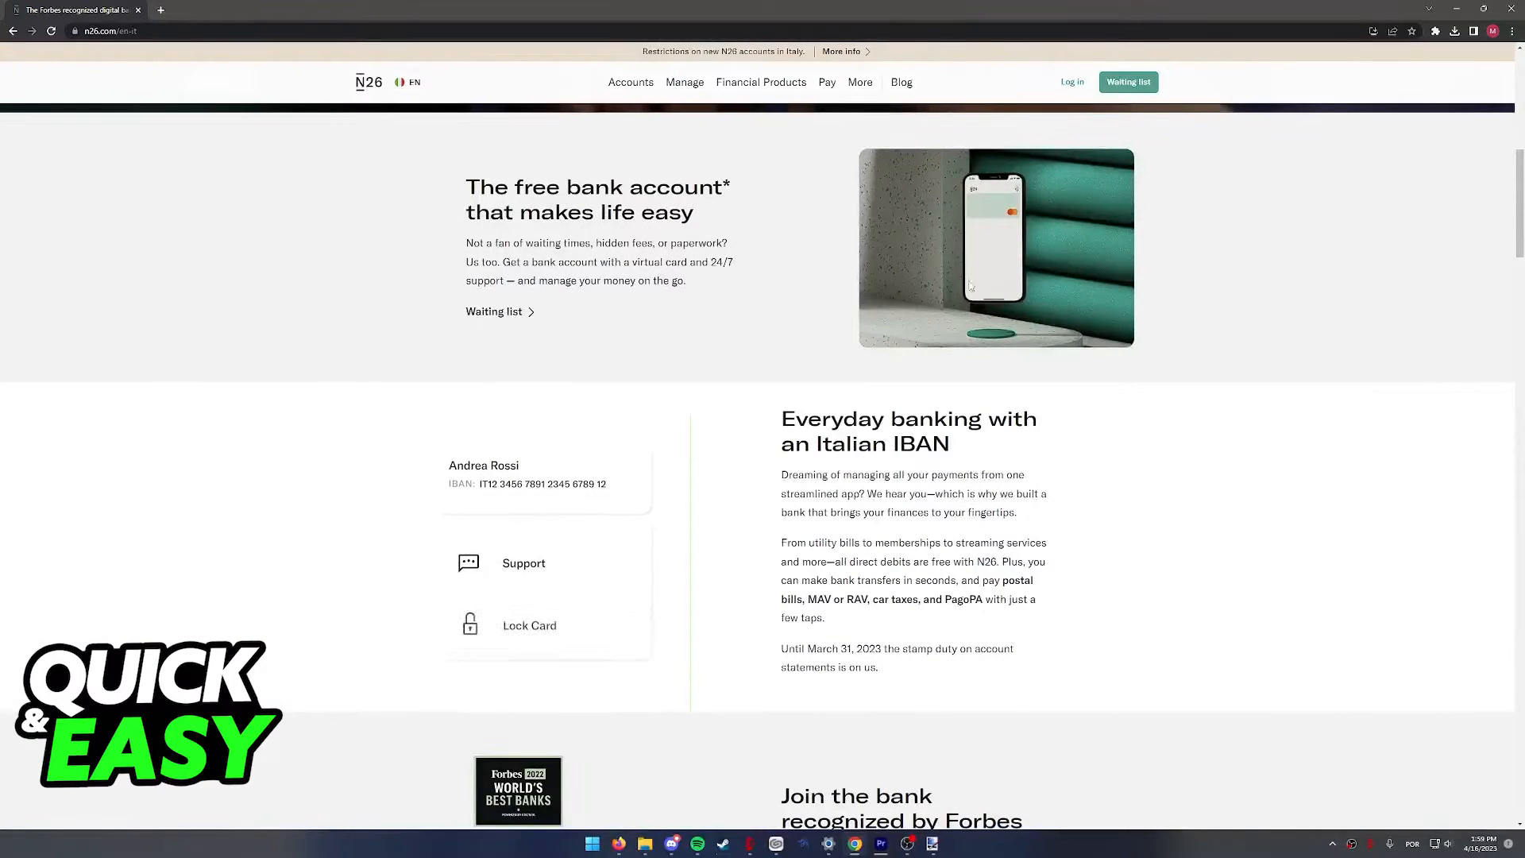
scroll("up", 3)
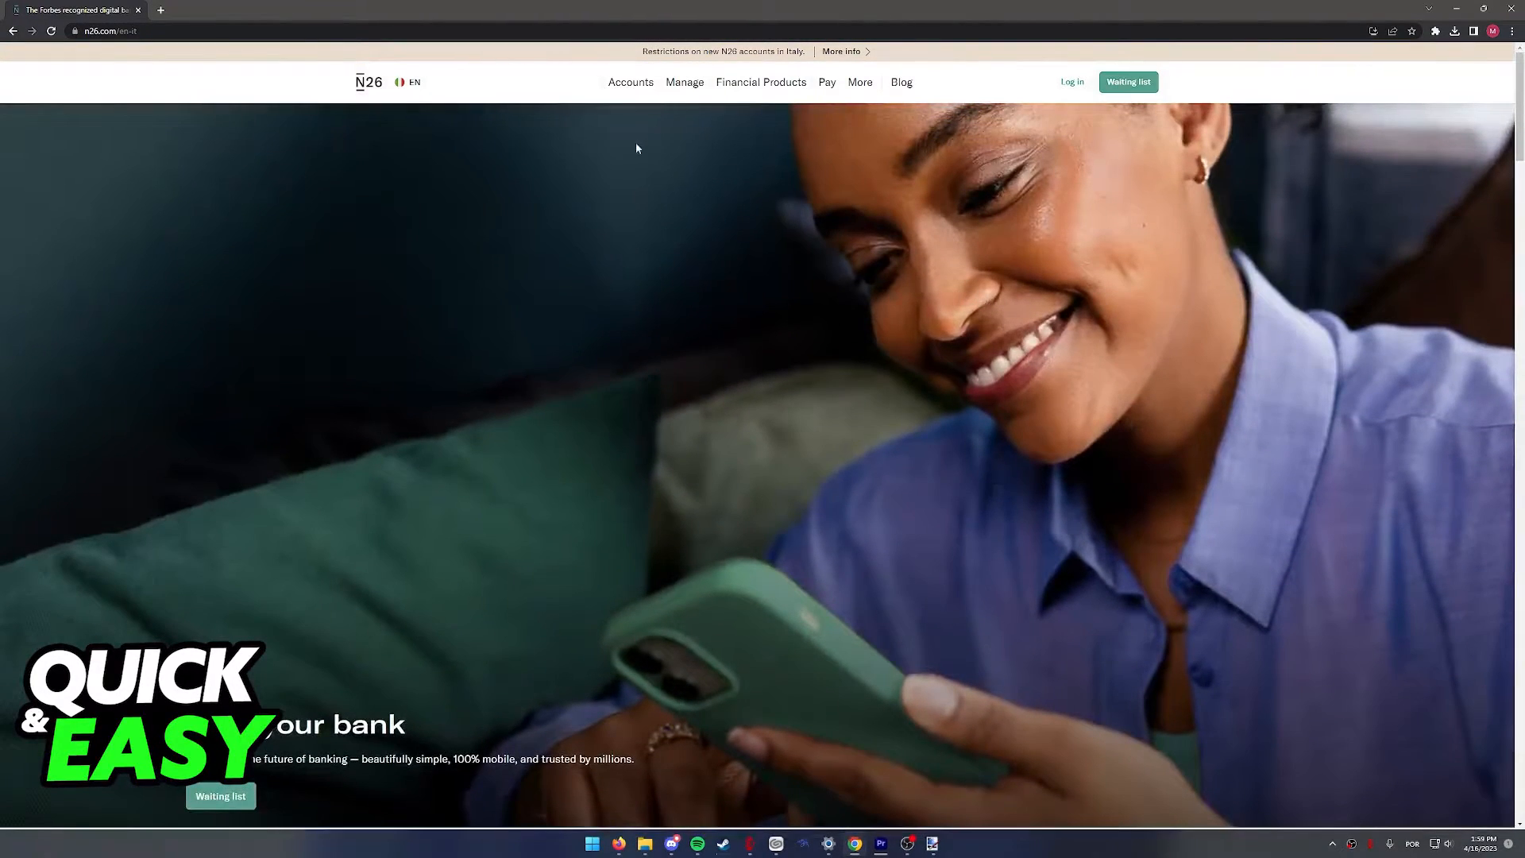
mouse_move(531, 84)
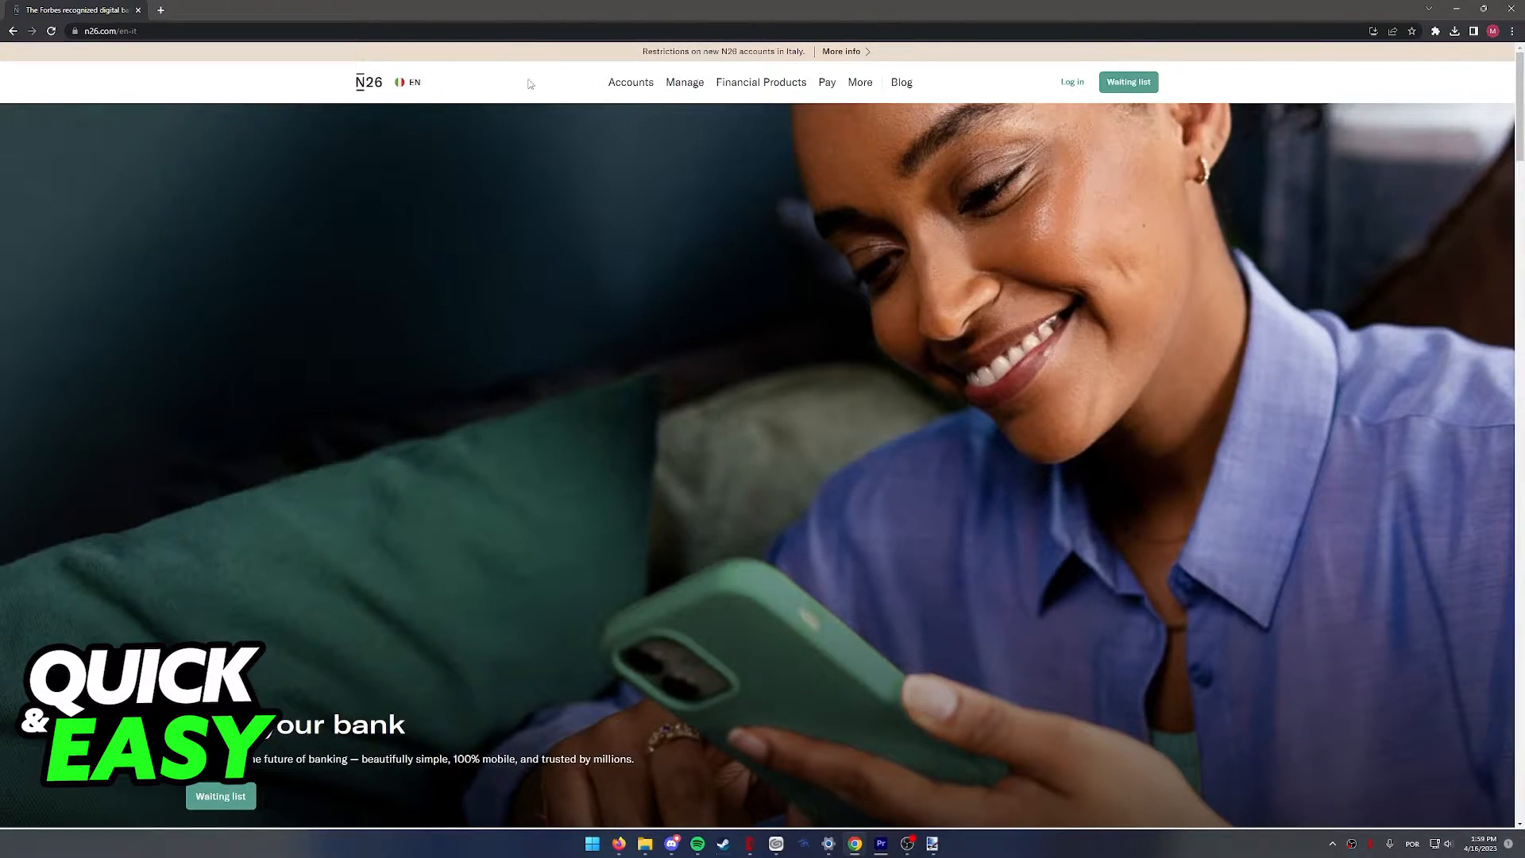
scroll("down", 3)
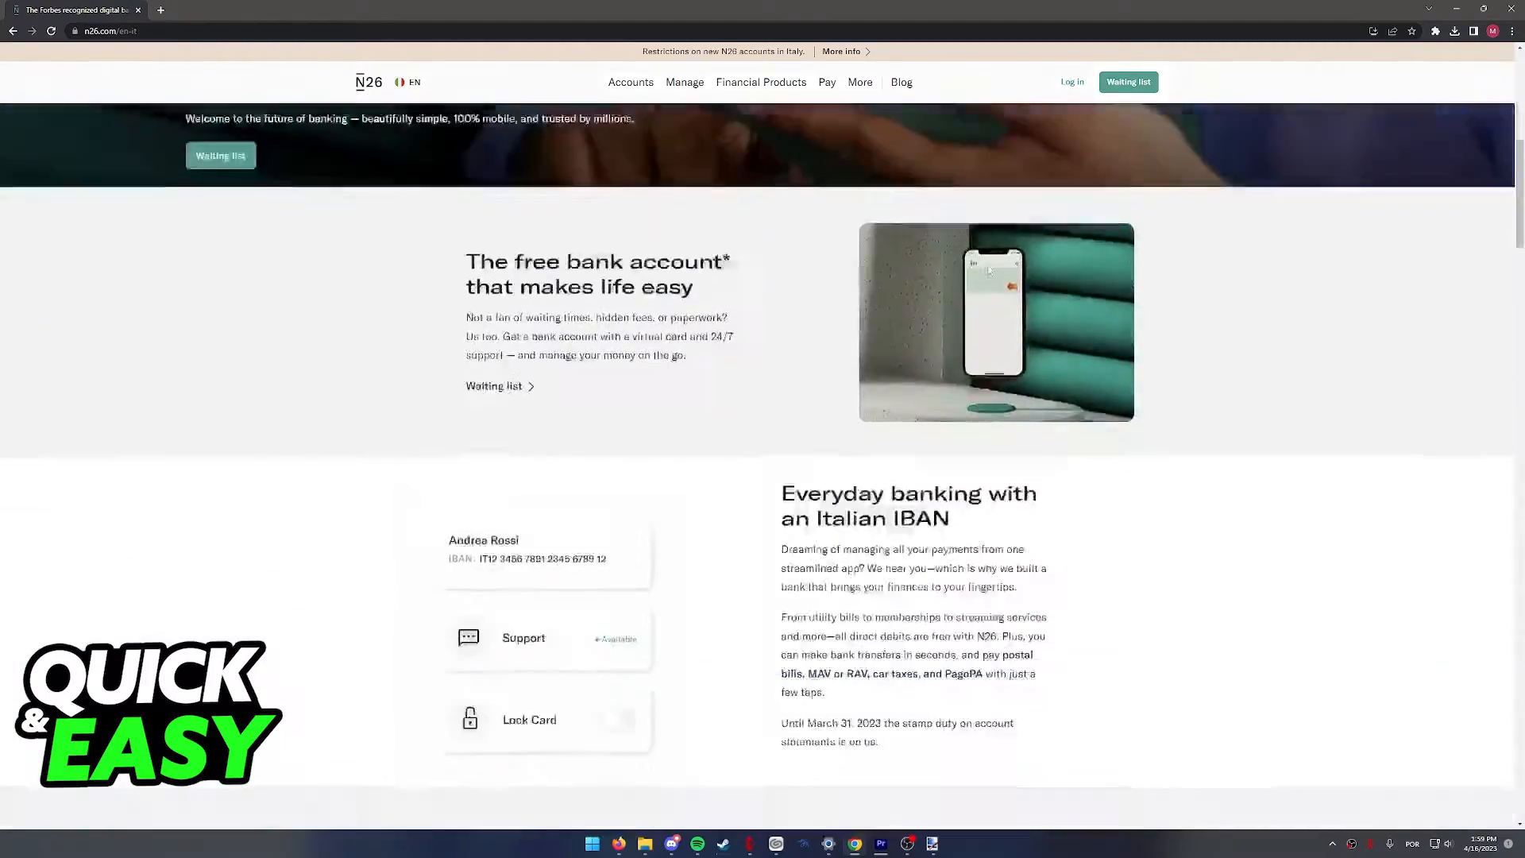
scroll("down", 3)
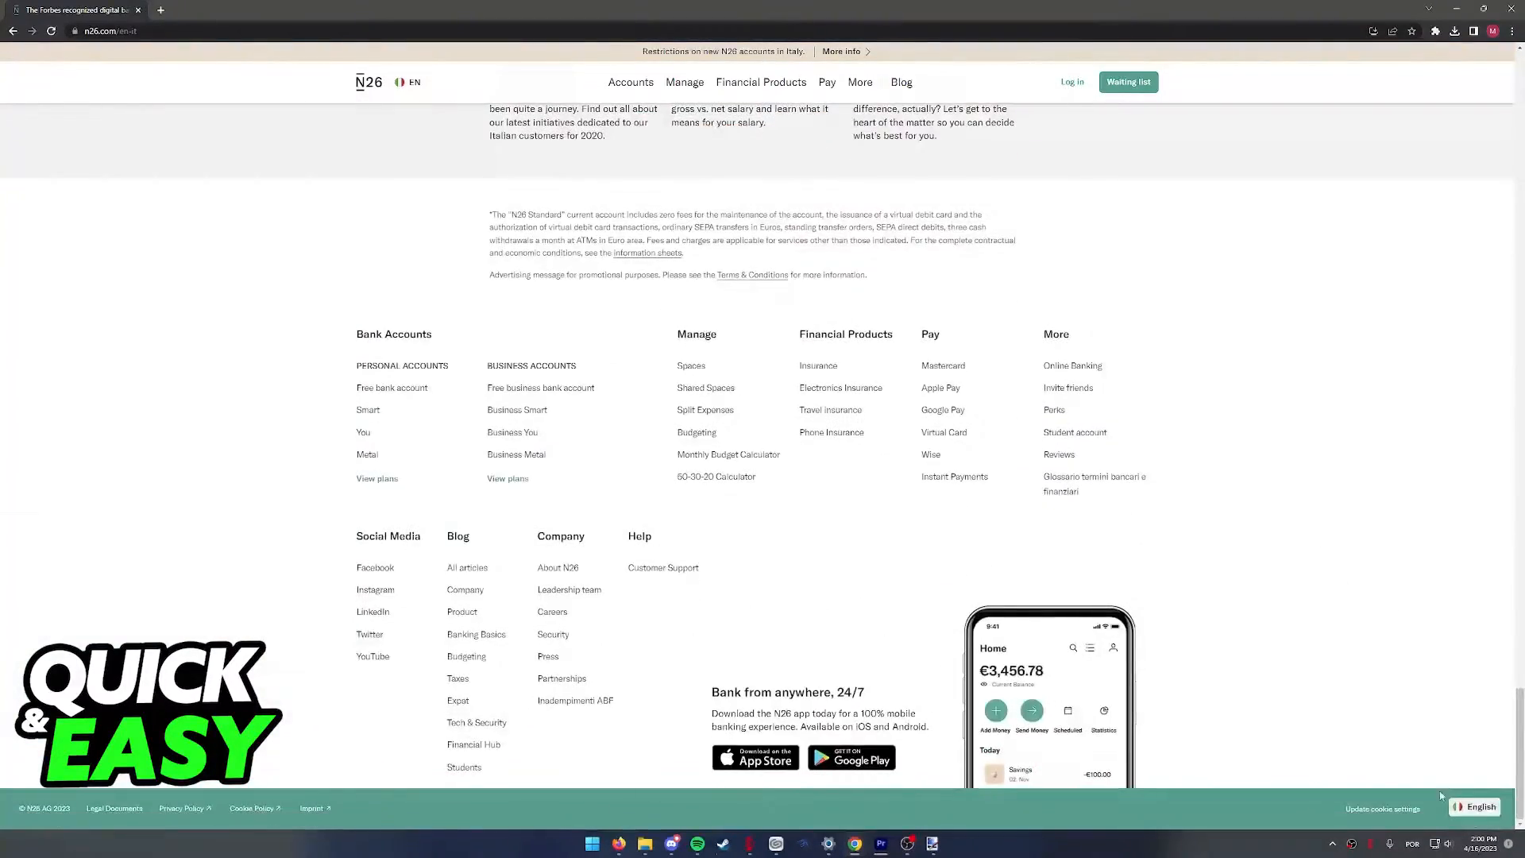
left_click(1479, 807)
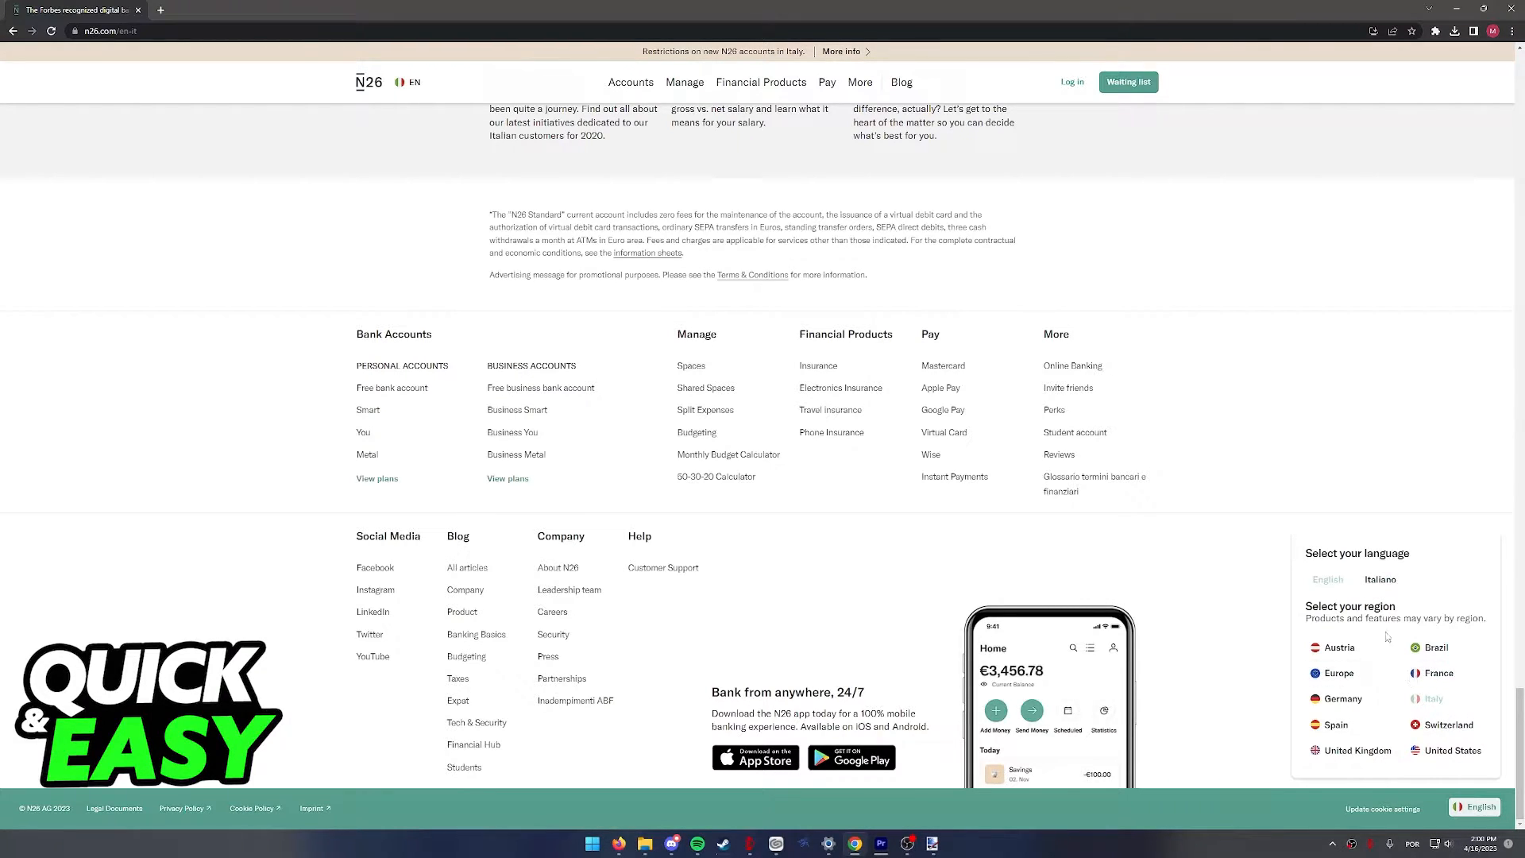
- Return to the top of the homepage to reach the Accounts overview
scroll("up", 3)
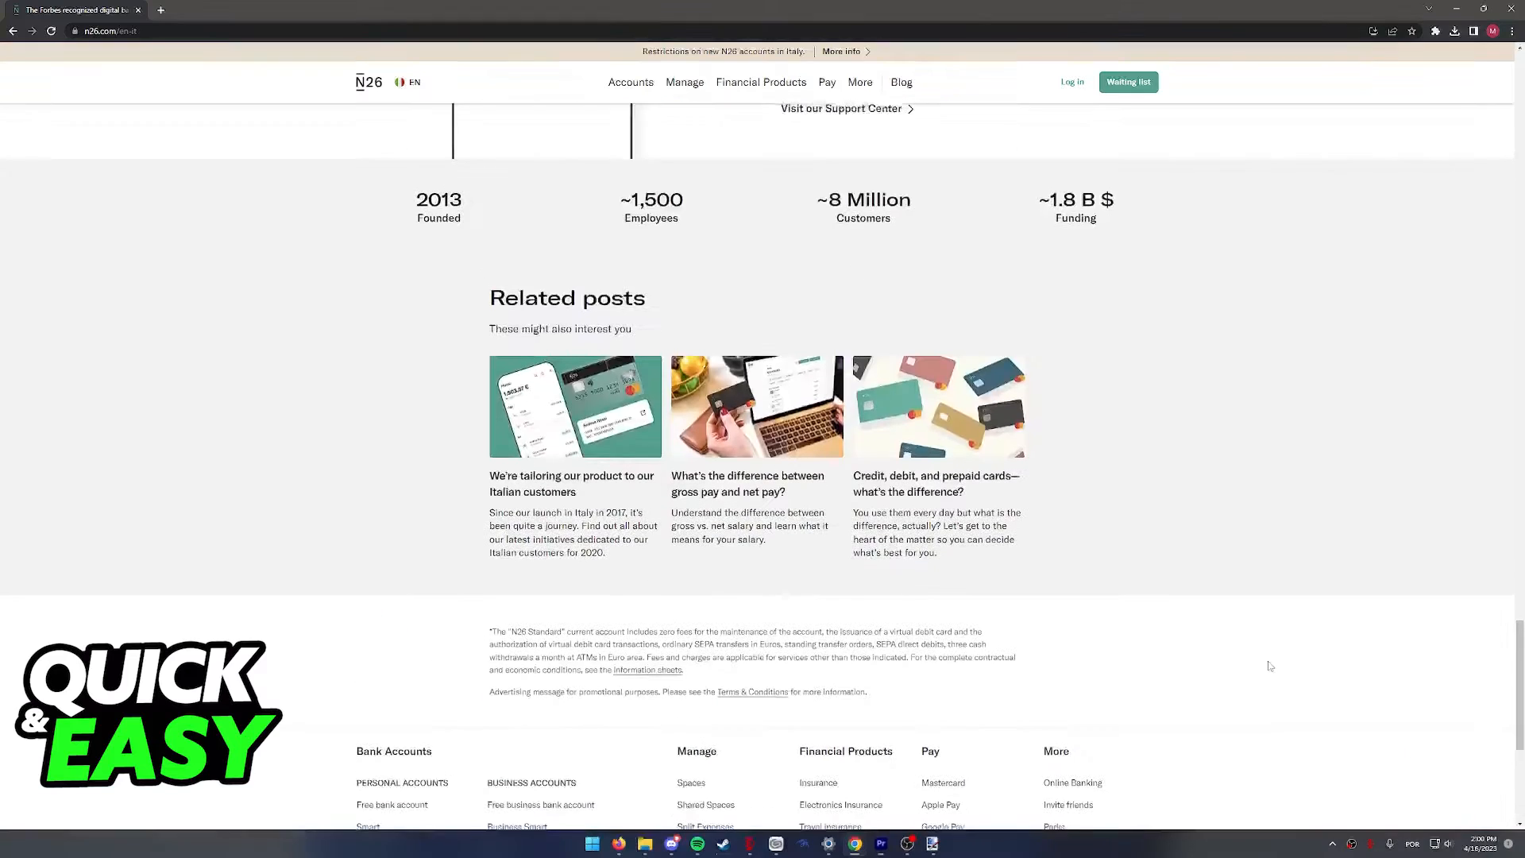
left_click(630, 81)
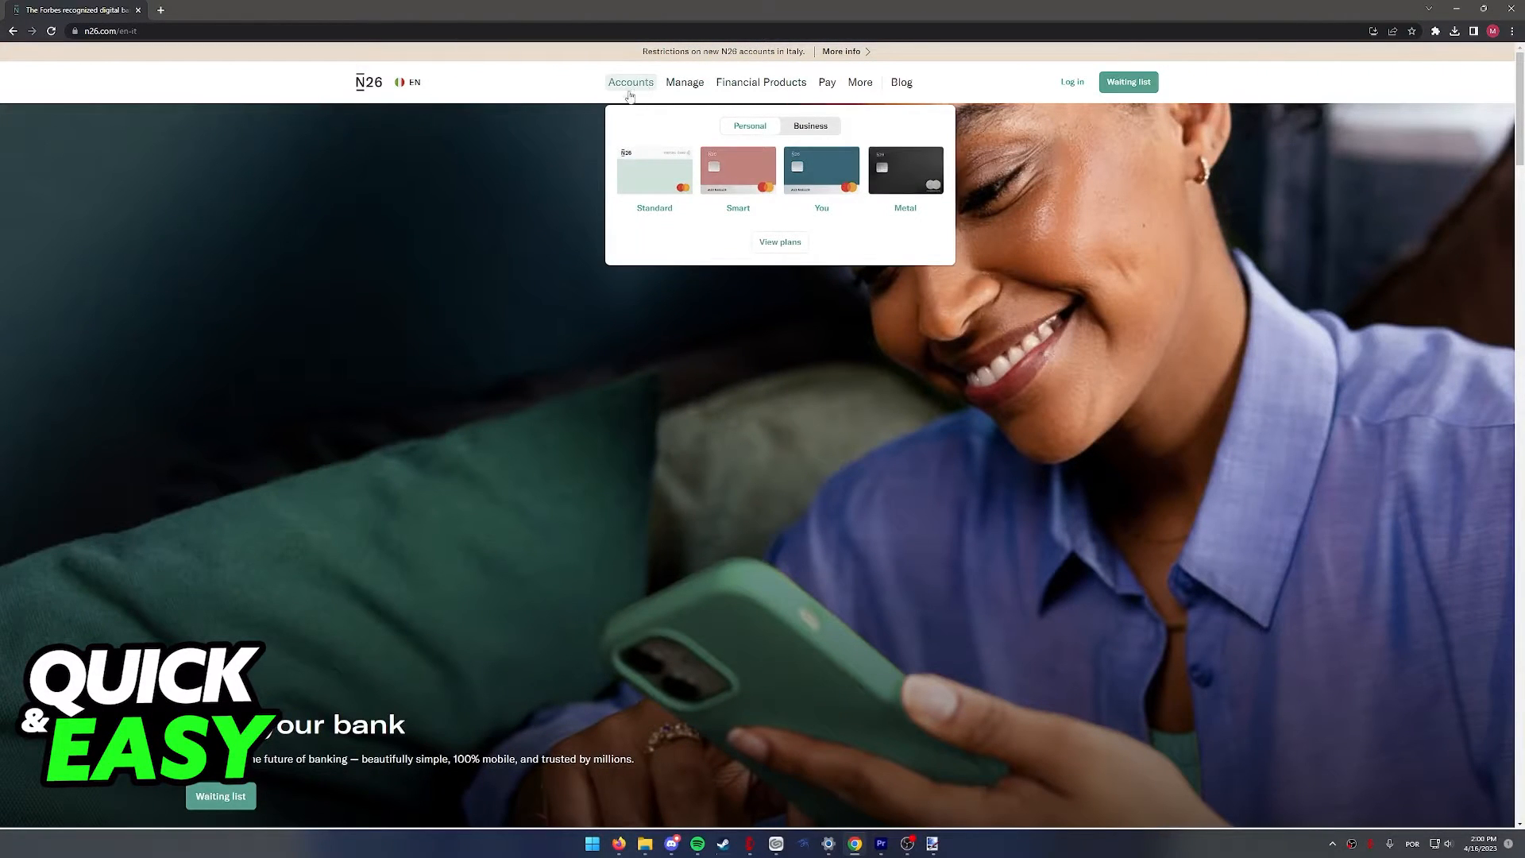
- Open the Compare N26 bank accounts page and browse the feature table
left_click(780, 242)
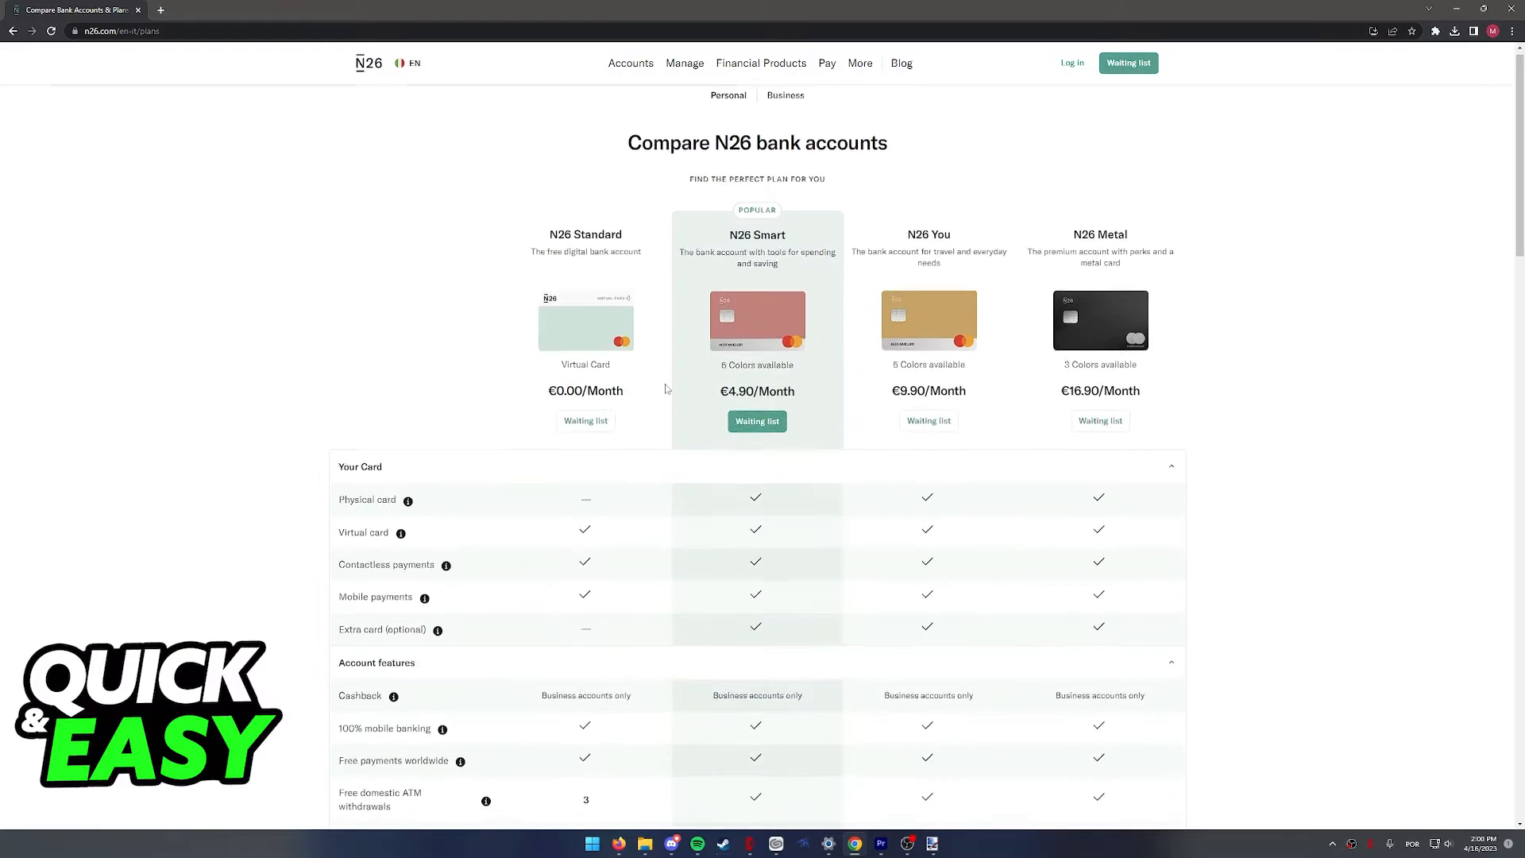
scroll("up", 3)
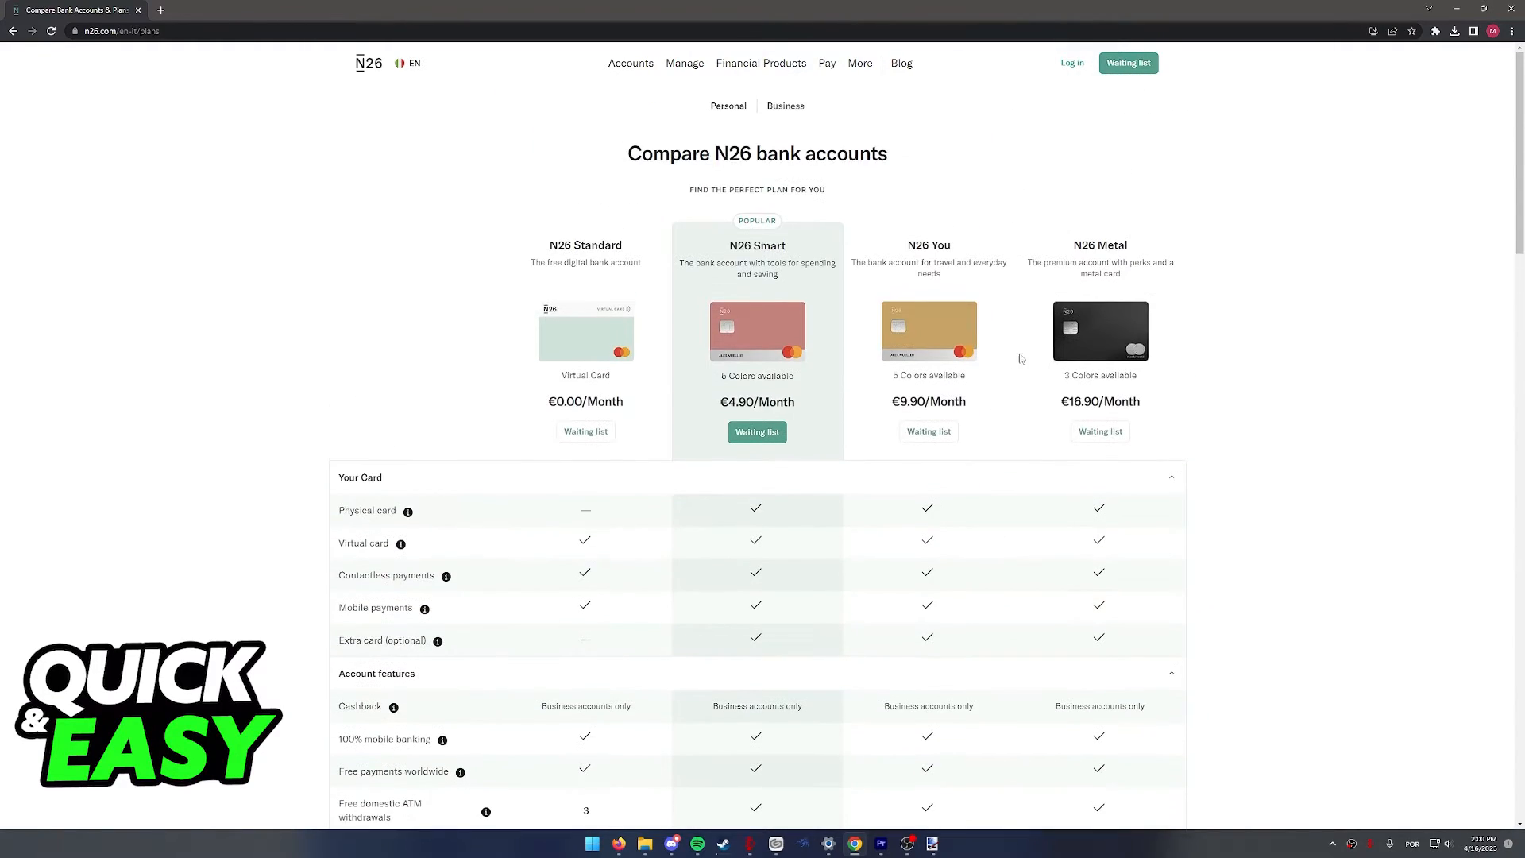
scroll("down", 3)
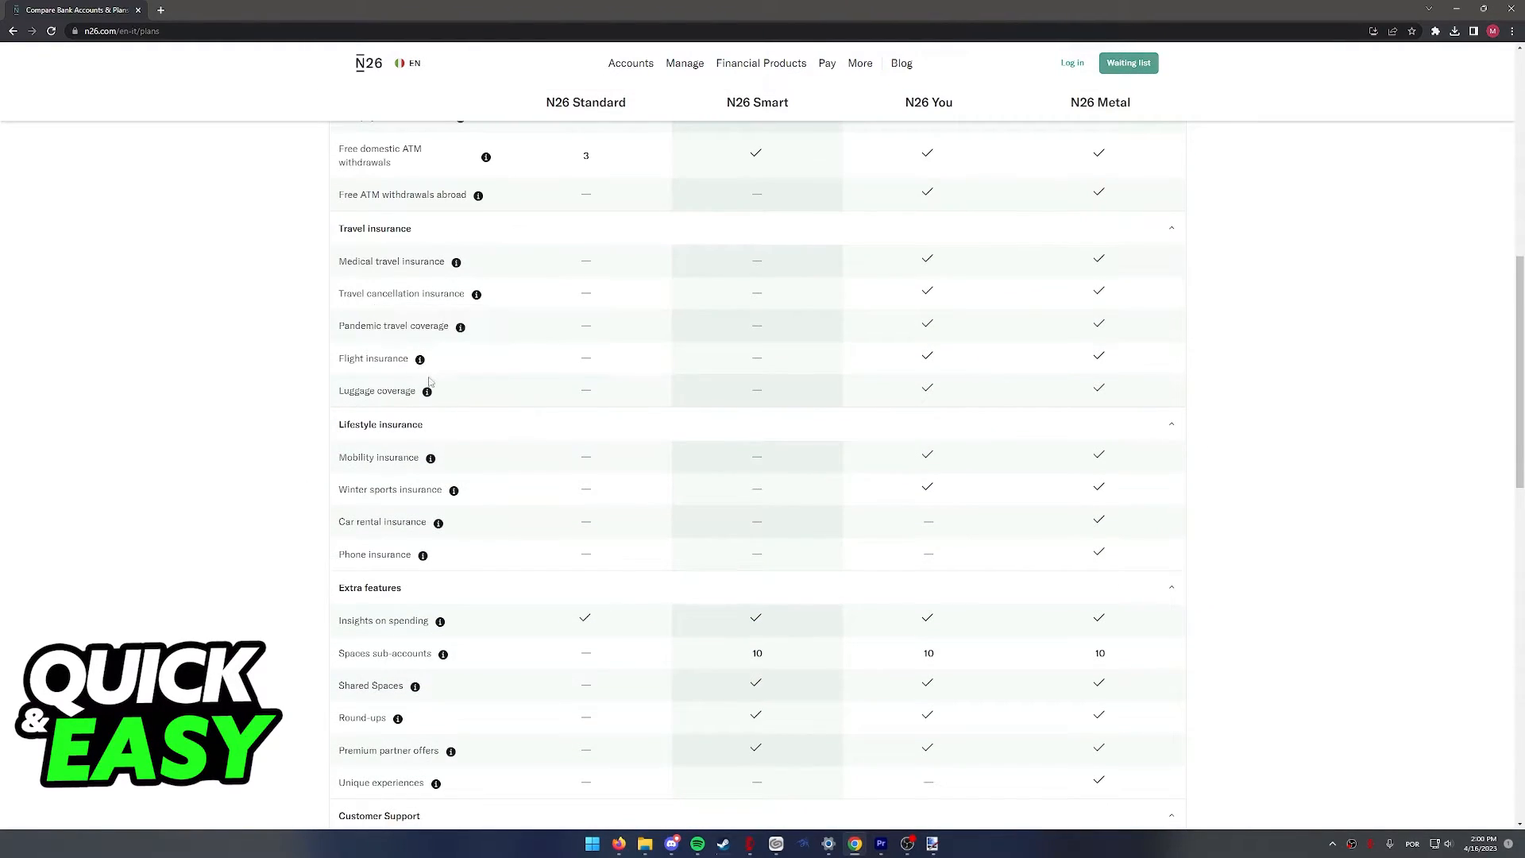
scroll("down", 3)
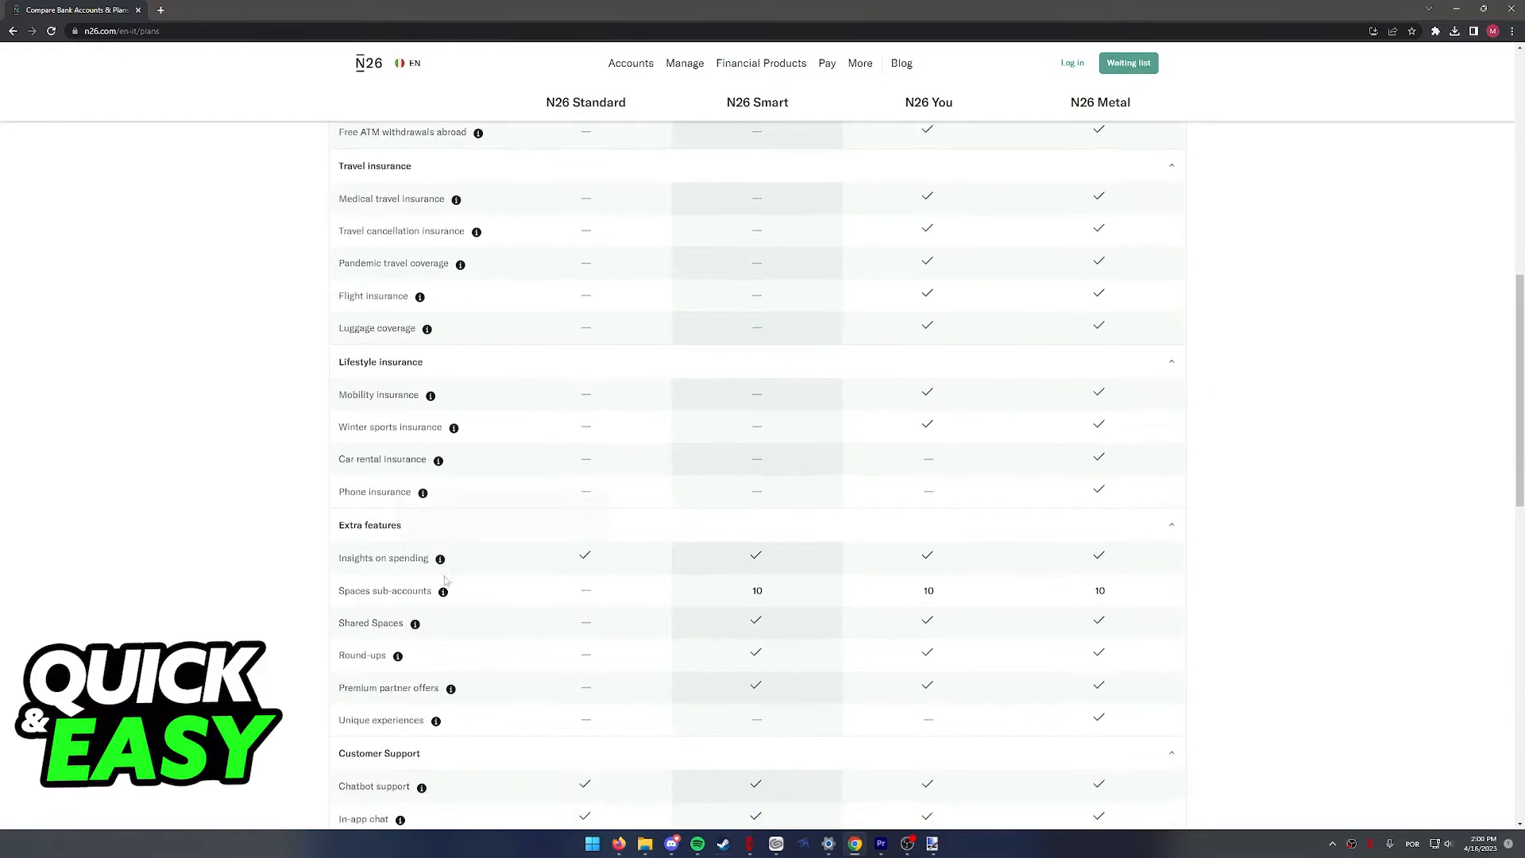
scroll("down", 3)
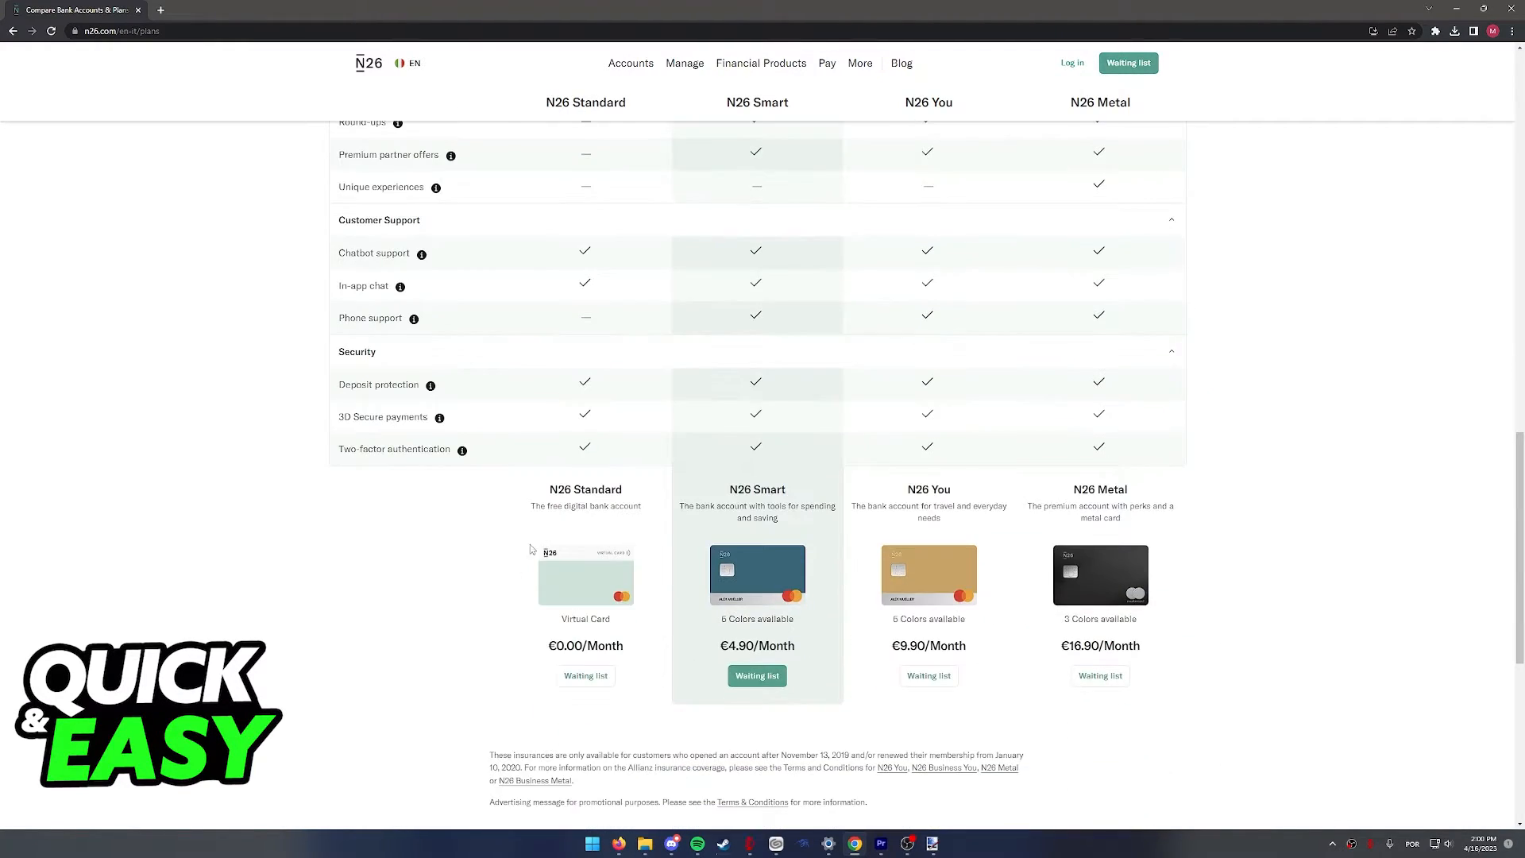
- Review the Standard, Smart, You and Metal plan rows, ending back at the top
scroll("up", 3)
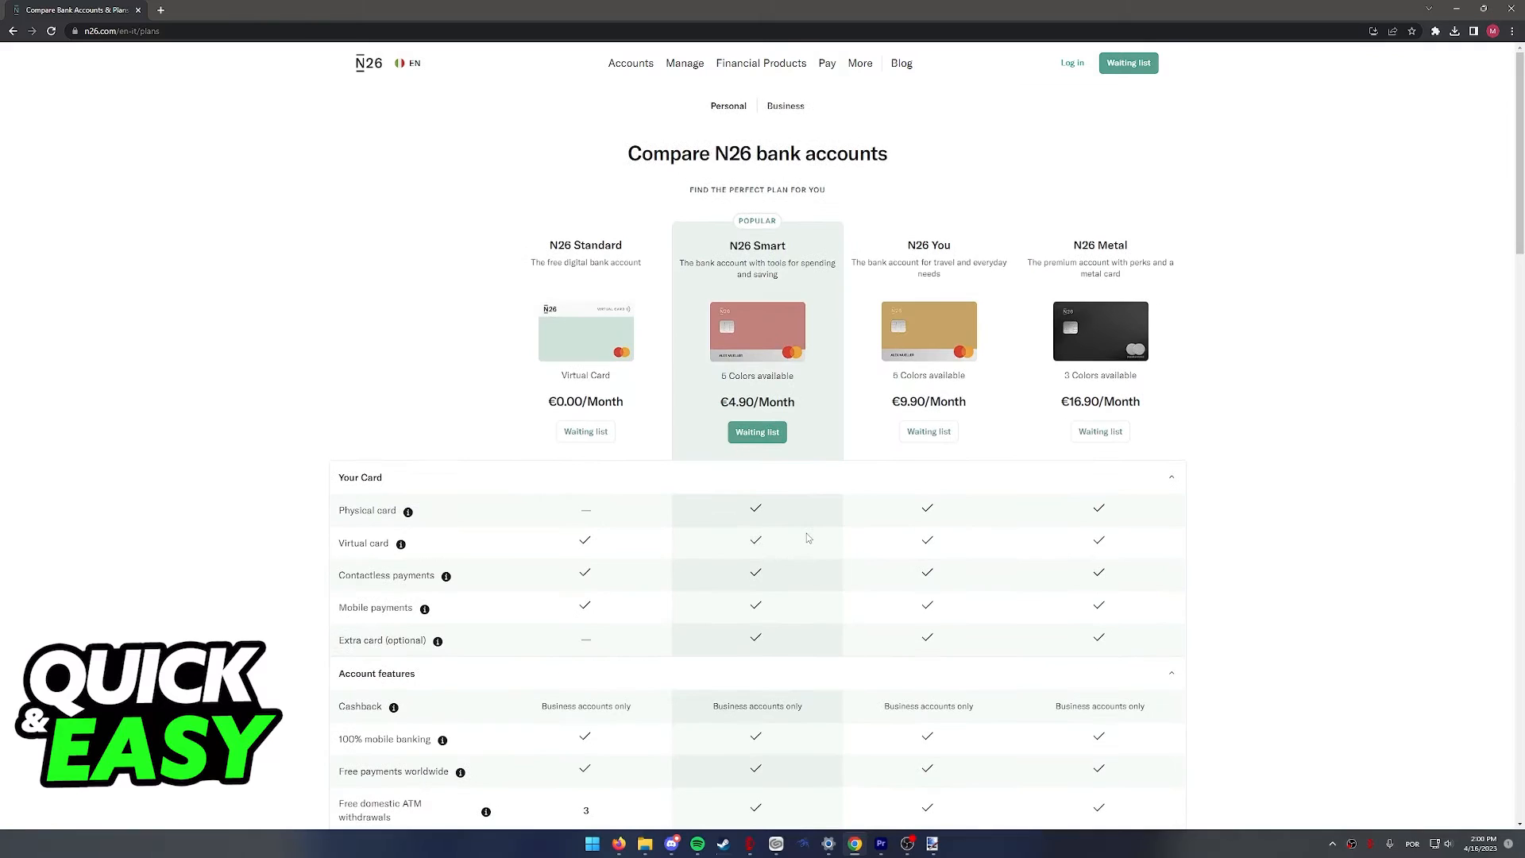
scroll("down", 3)
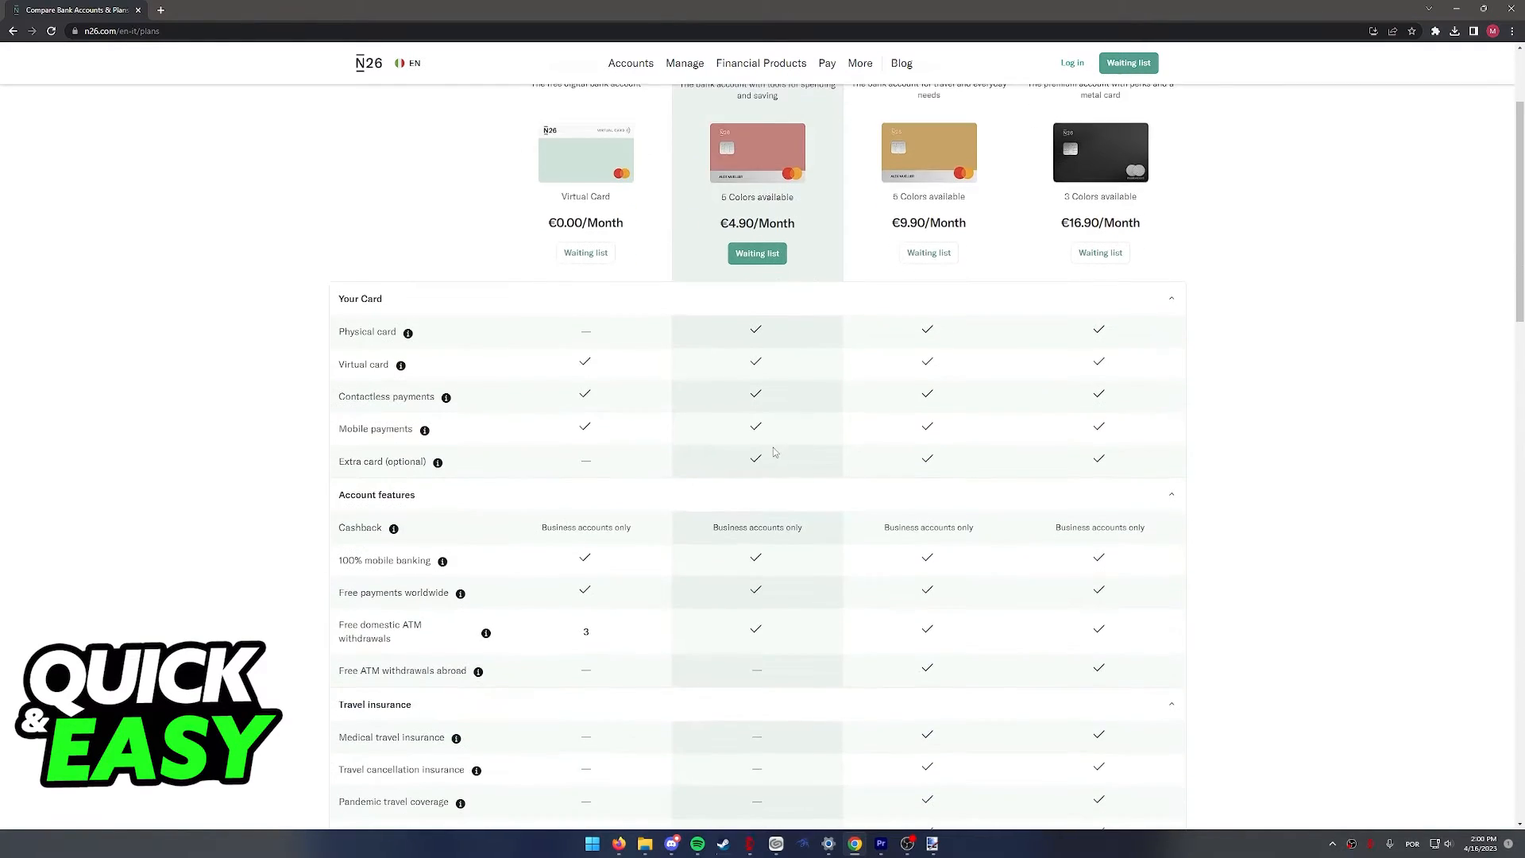
scroll("up", 3)
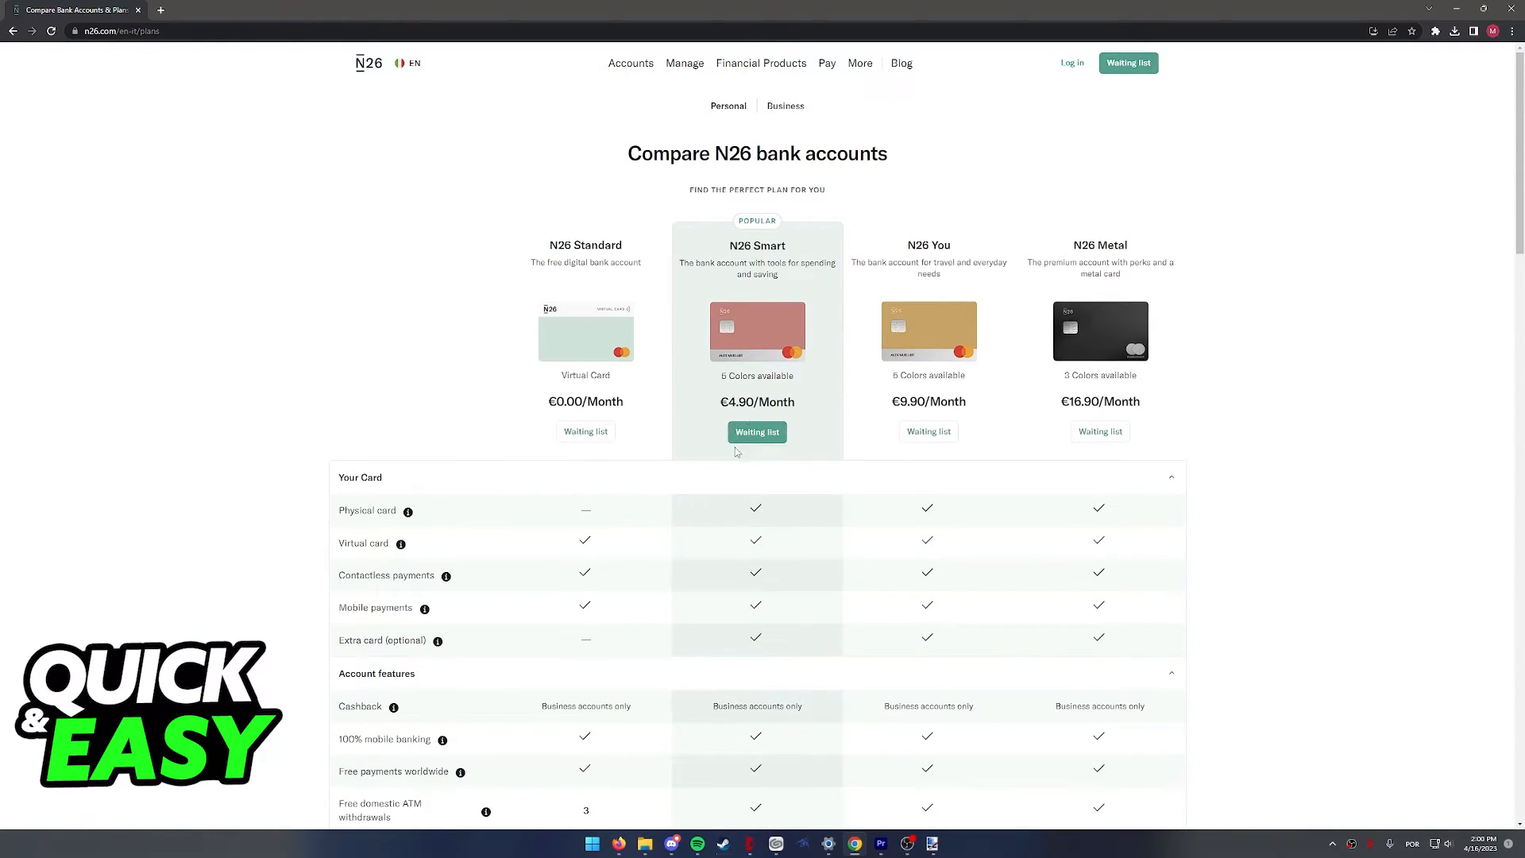
scroll("down", 3)
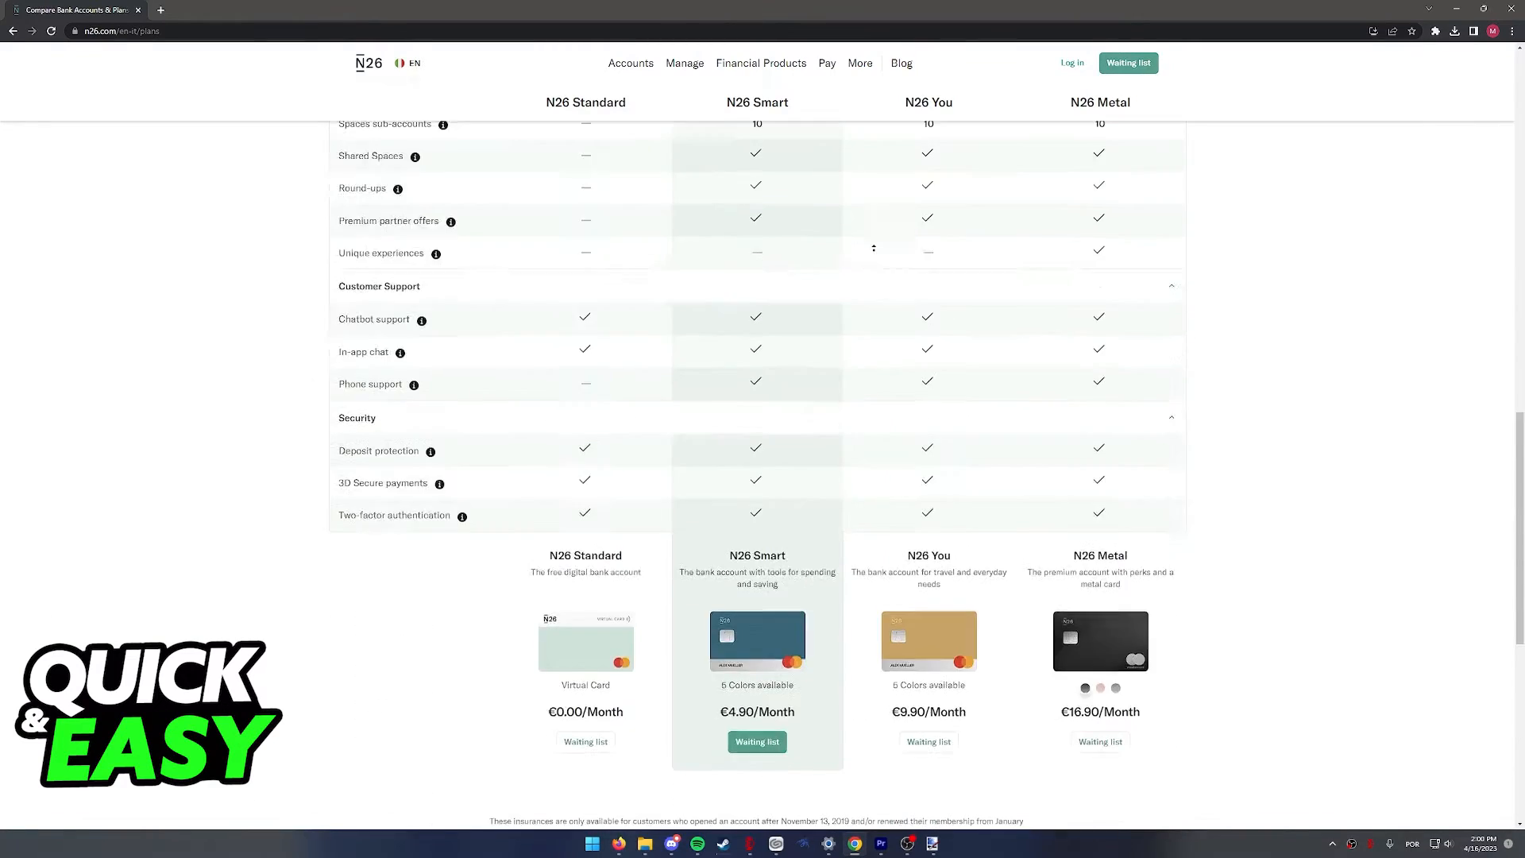
scroll("up", 3)
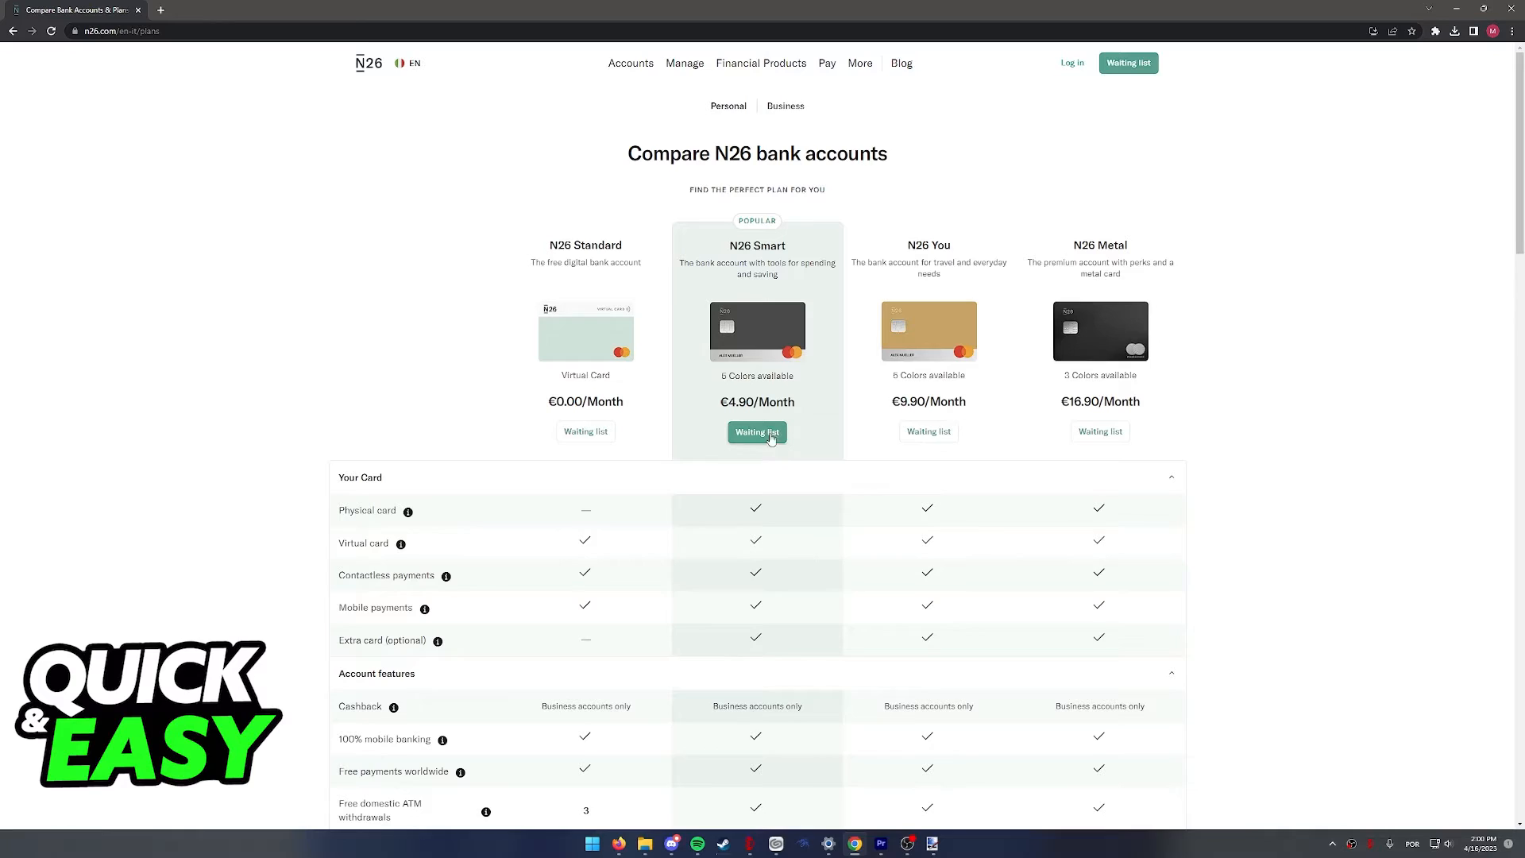
- Start the N26 Smart plan signup with Italy as country of residence
left_click(757, 432)
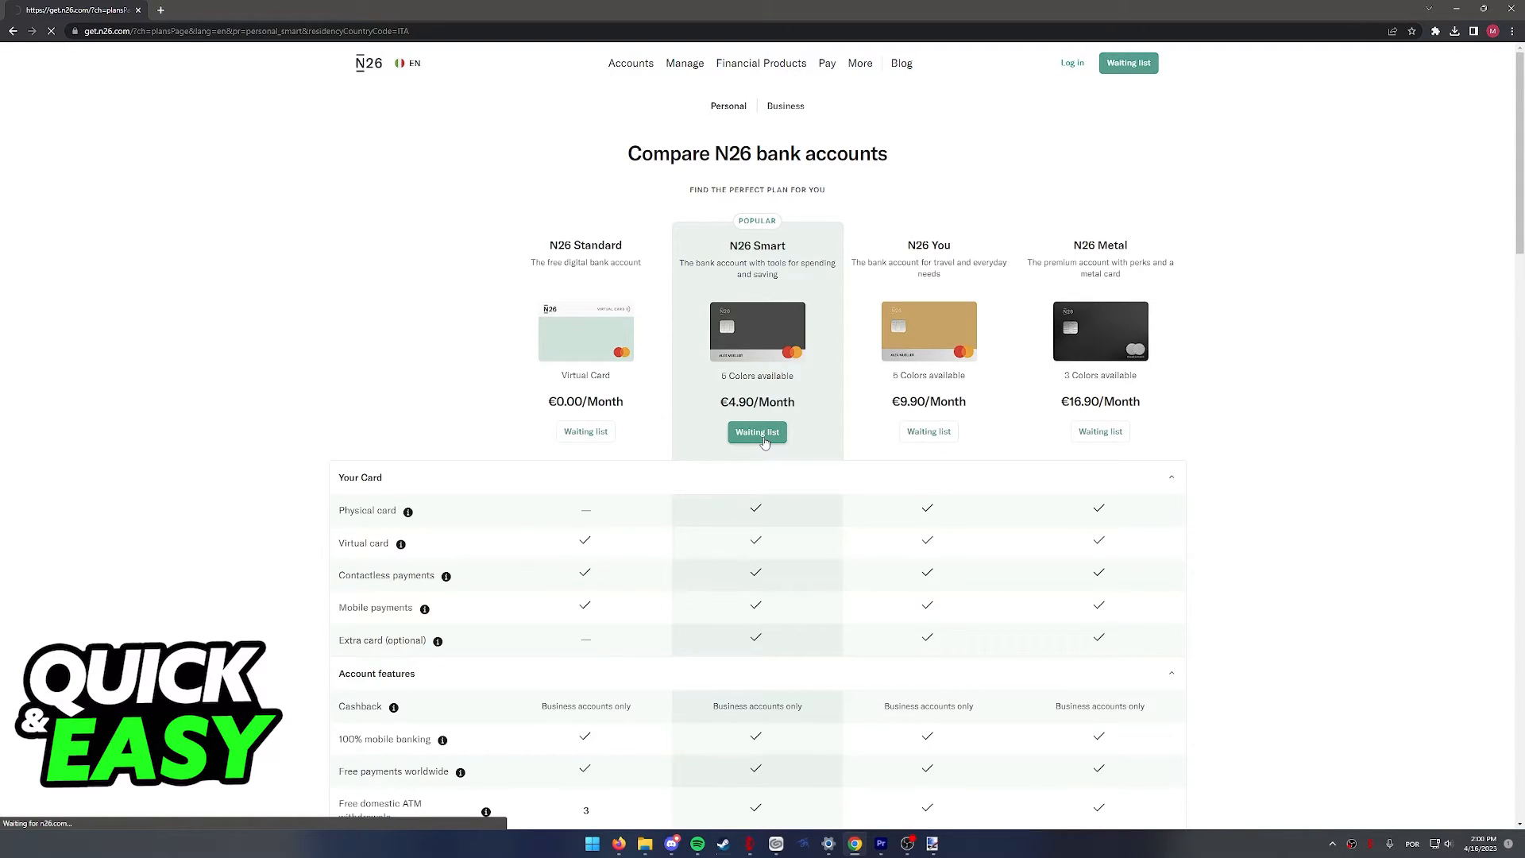
left_click(756, 431)
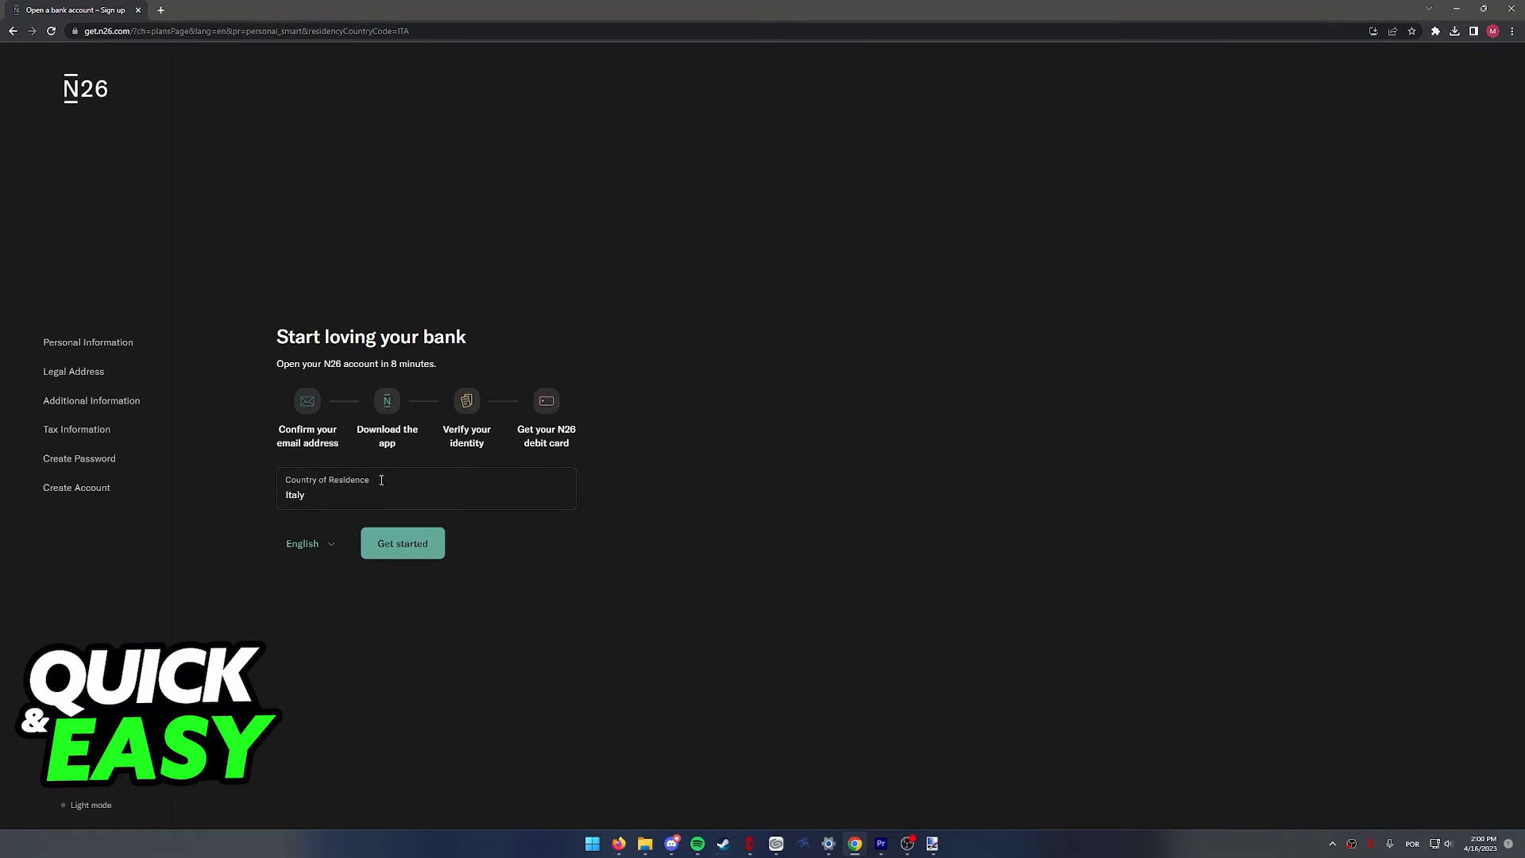
double_click(388, 435)
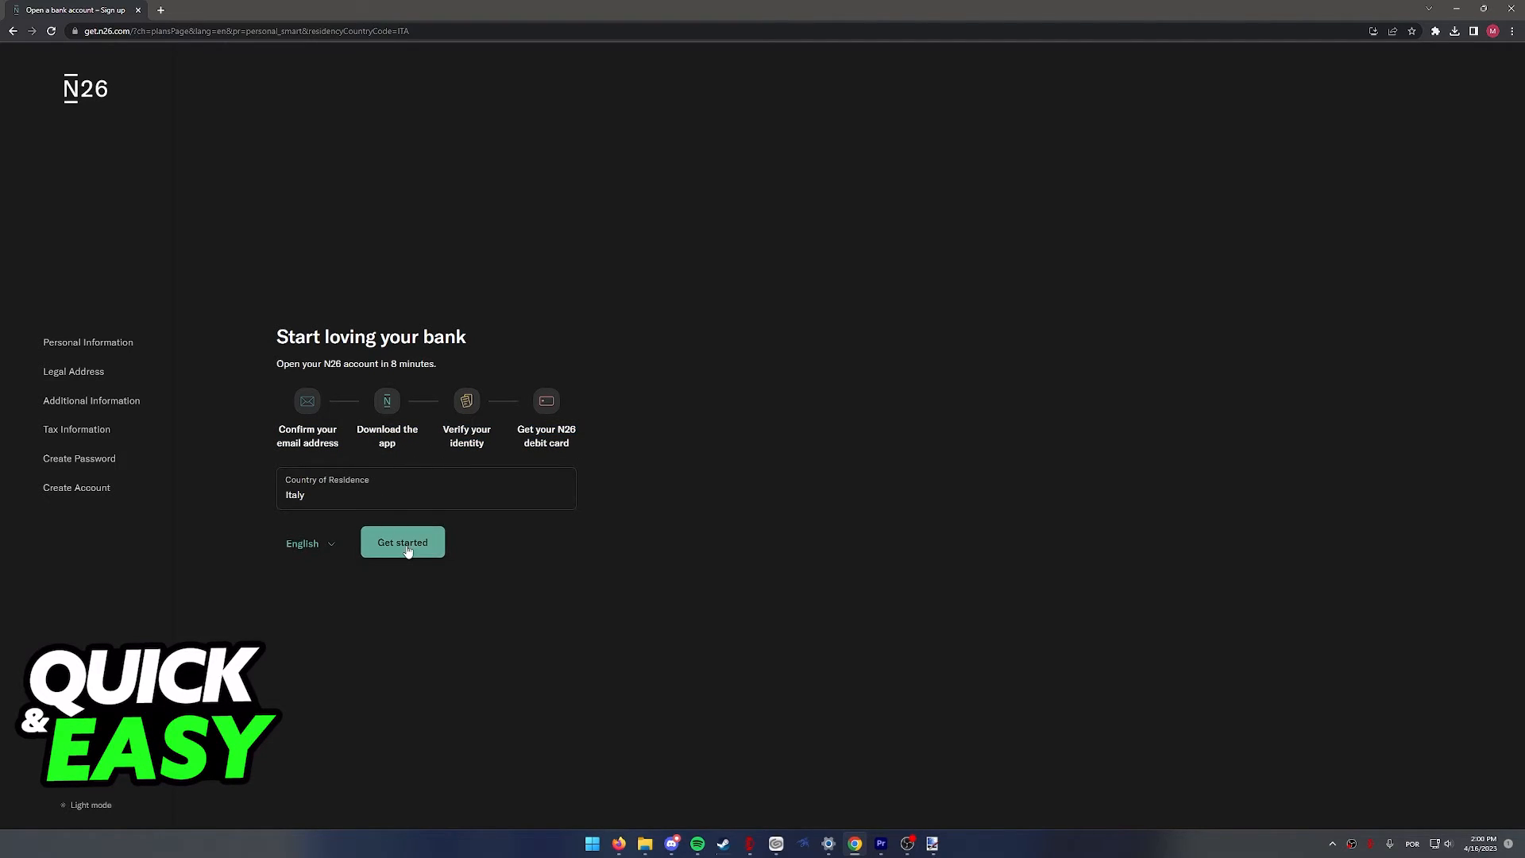
left_click(402, 542)
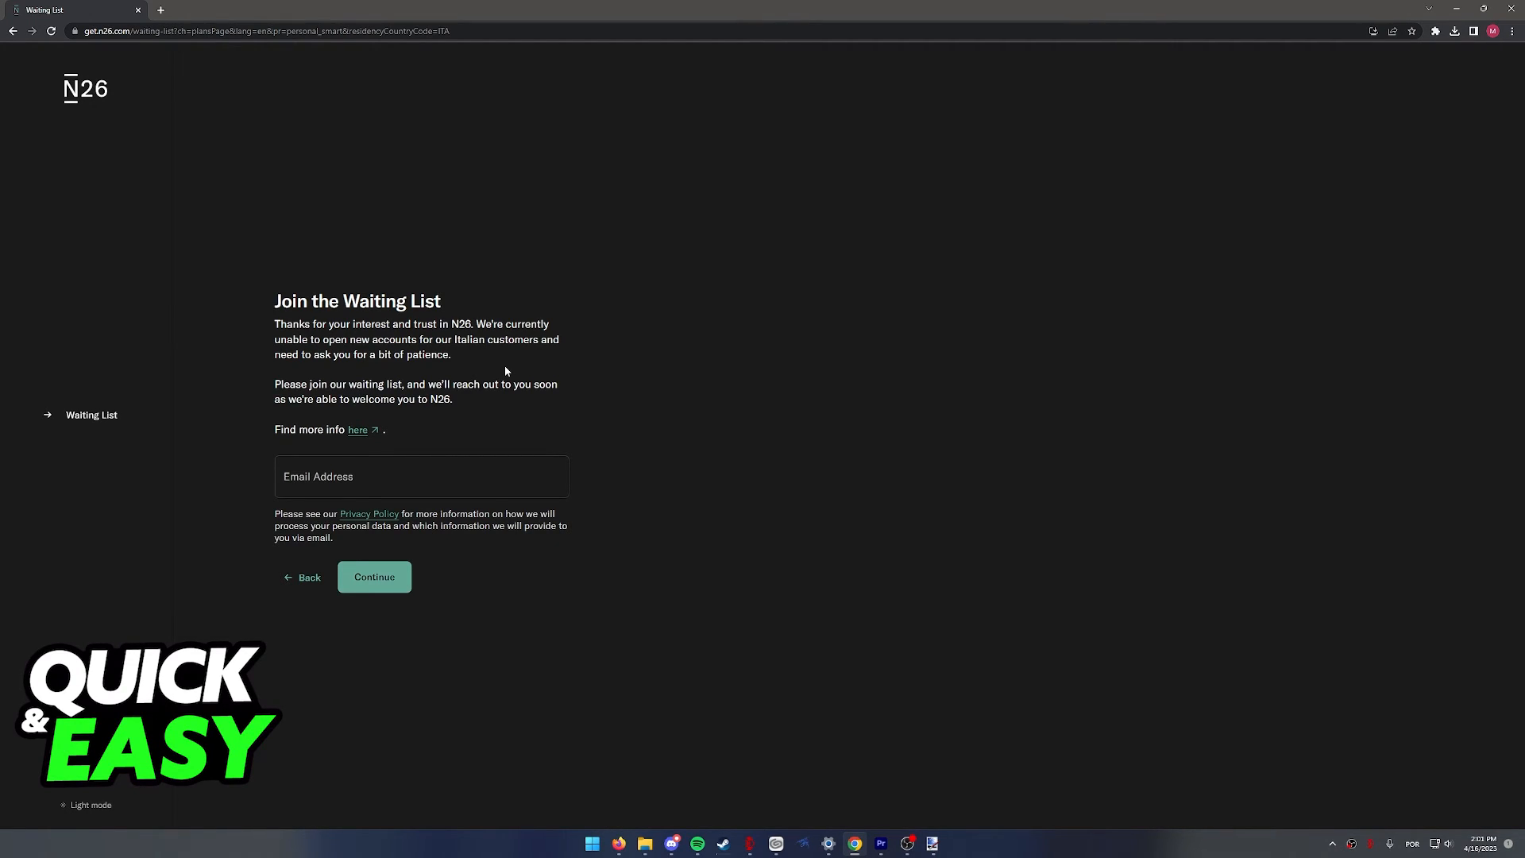
- Go back from the Join the Waiting List form to the signup start page
left_click(307, 576)
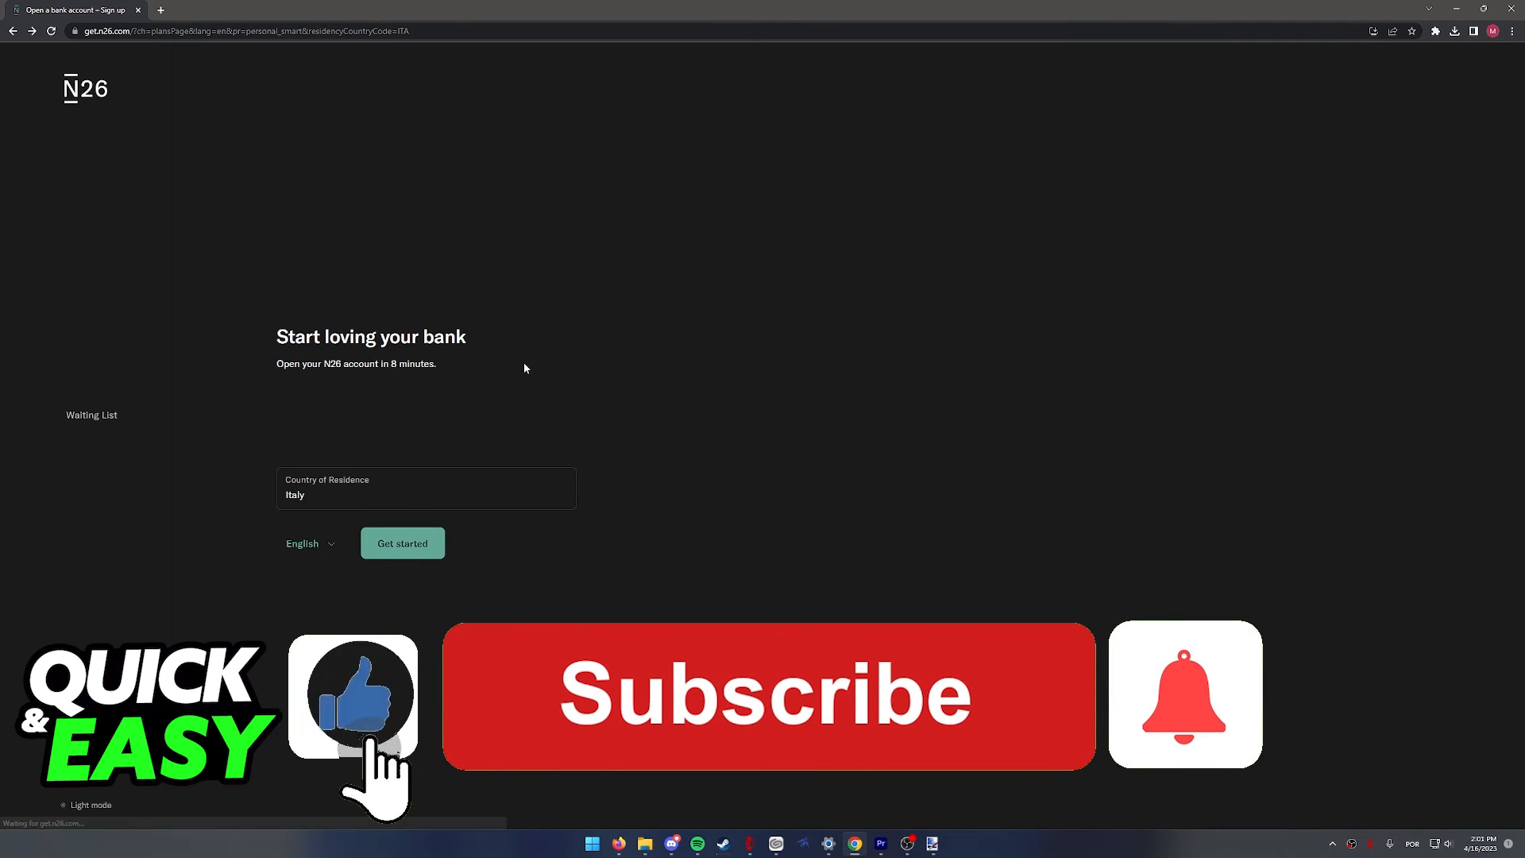